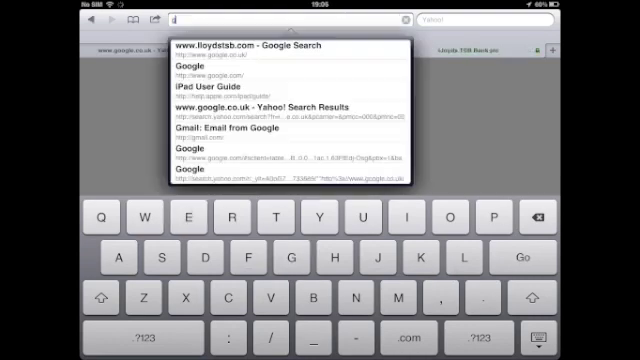
# Enter google.com in the address bar and load the Google home page.
pyautogui.write('google.com')
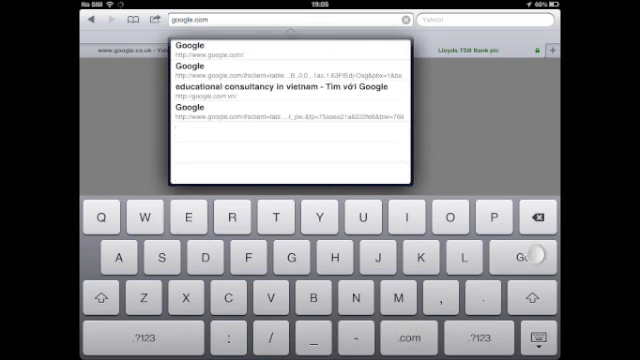
pyautogui.click(220, 47)
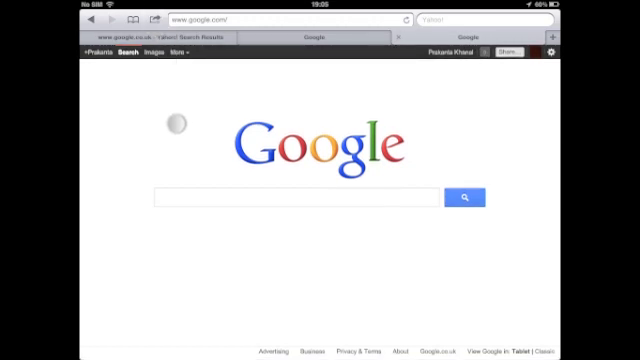
# Add the Google page to the home screen named 'Google', then return home.
pyautogui.click(152, 22)
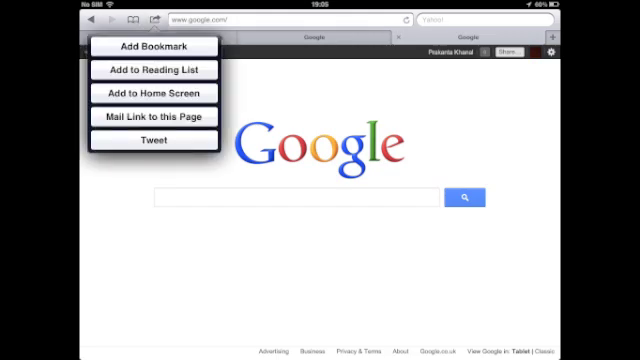
pyautogui.click(152, 93)
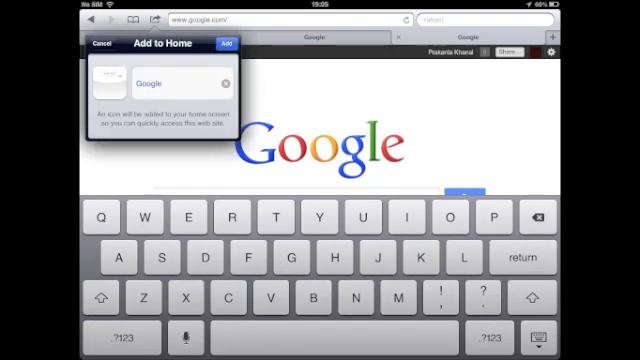
pyautogui.click(206, 82)
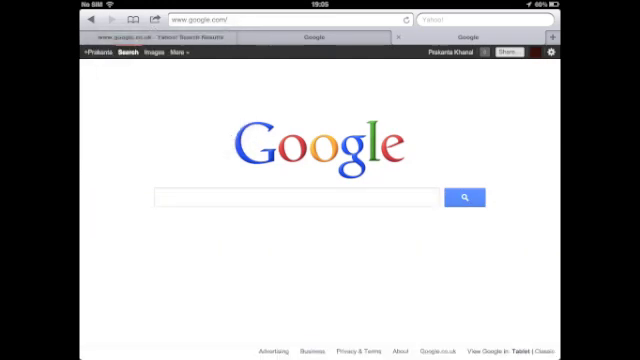
pyautogui.press('home')
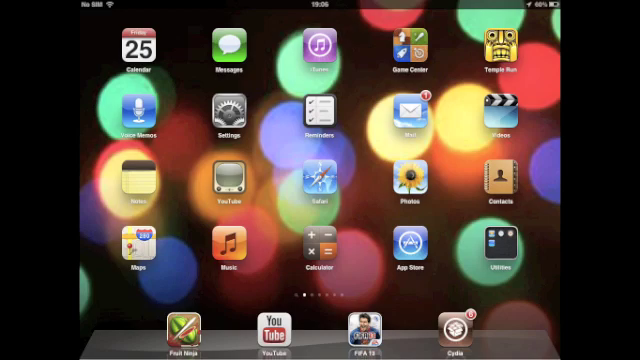
# Swipe through the home screen pages to locate the new Google icon.
pyautogui.hscroll(-3)
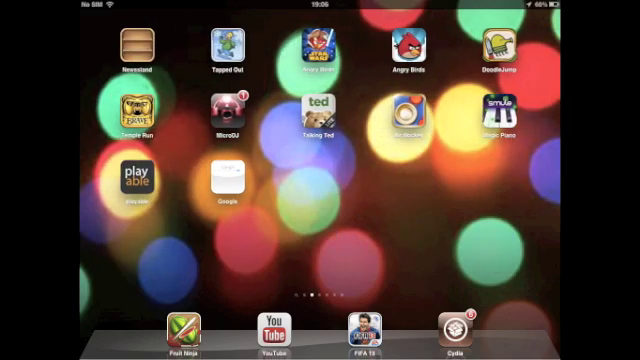
pyautogui.hscroll(-3)
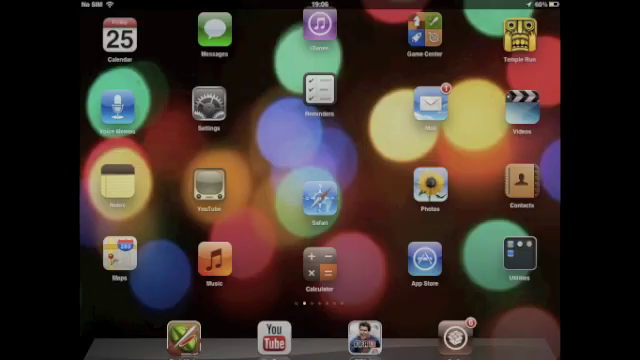
pyautogui.hscroll(-3)
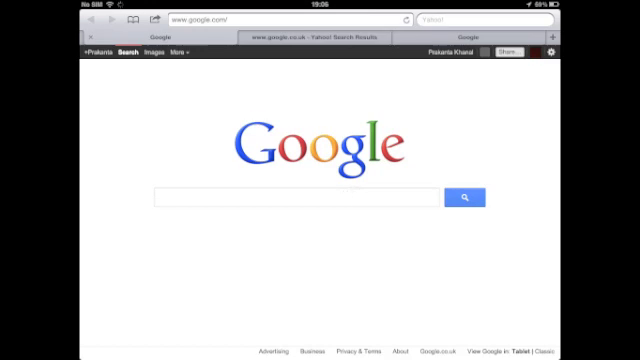
# Activate the Google search box so the on-screen keyboard appears.
pyautogui.click(300, 196)
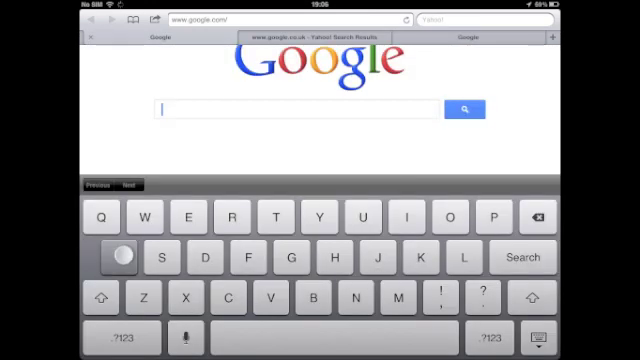